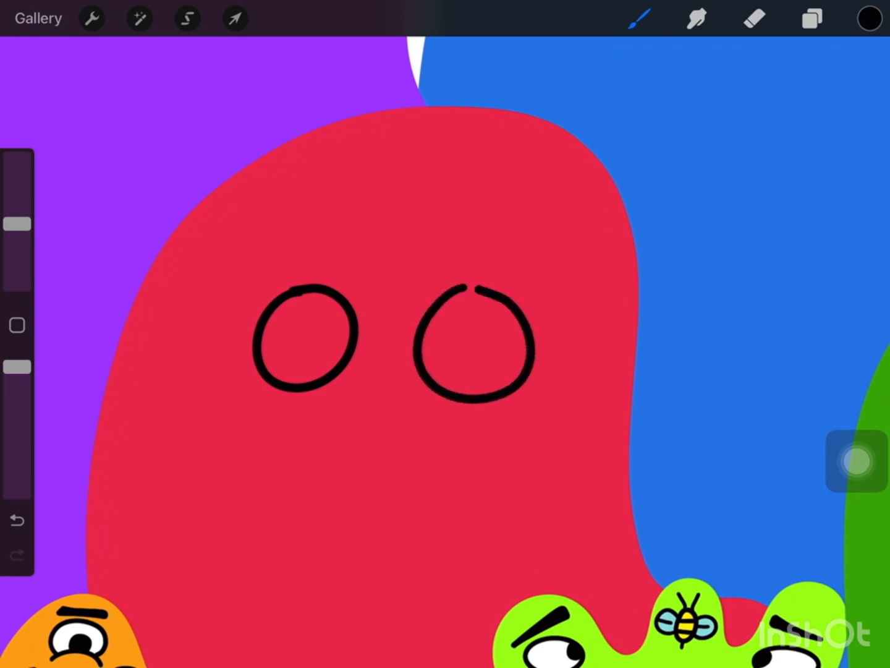
- Undo both eye circles, then redraw a small left eye and a larger right eye
click(15, 520)
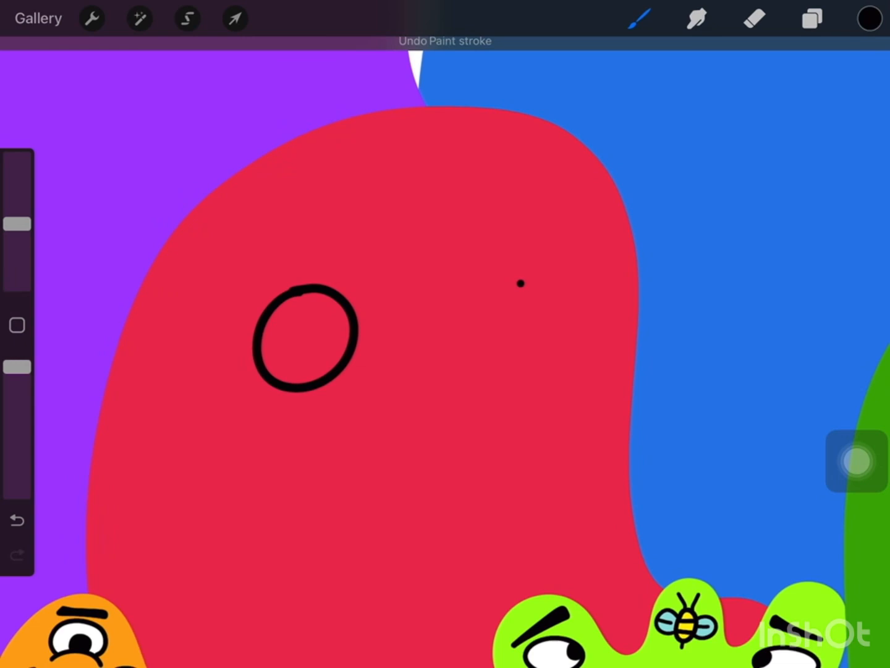
click(16, 519)
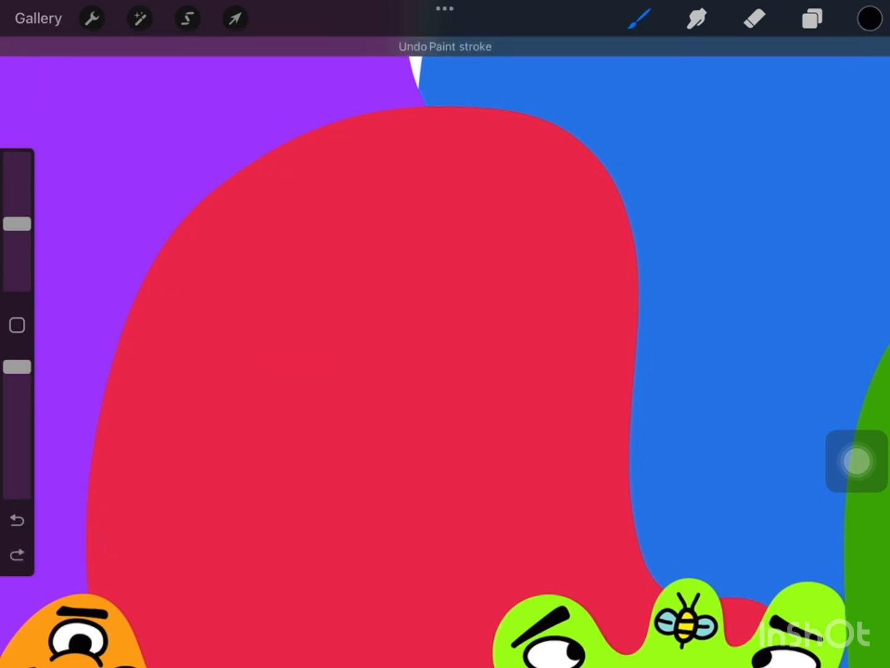
drag(265, 297, 333, 365)
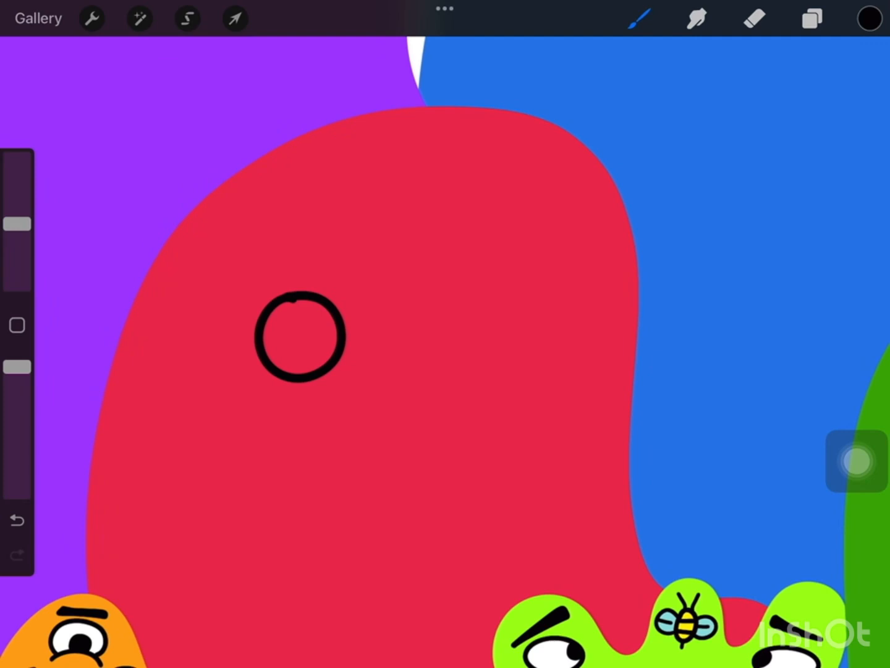
drag(390, 322, 457, 275)
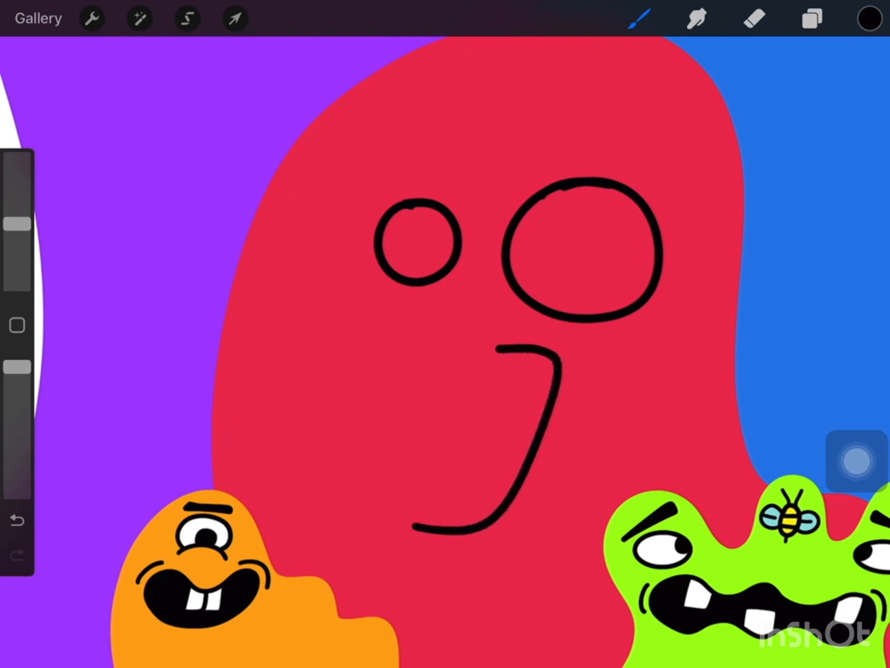
- Zoom in on the hooked line below the eyes and undo it
drag(556, 346, 402, 507)
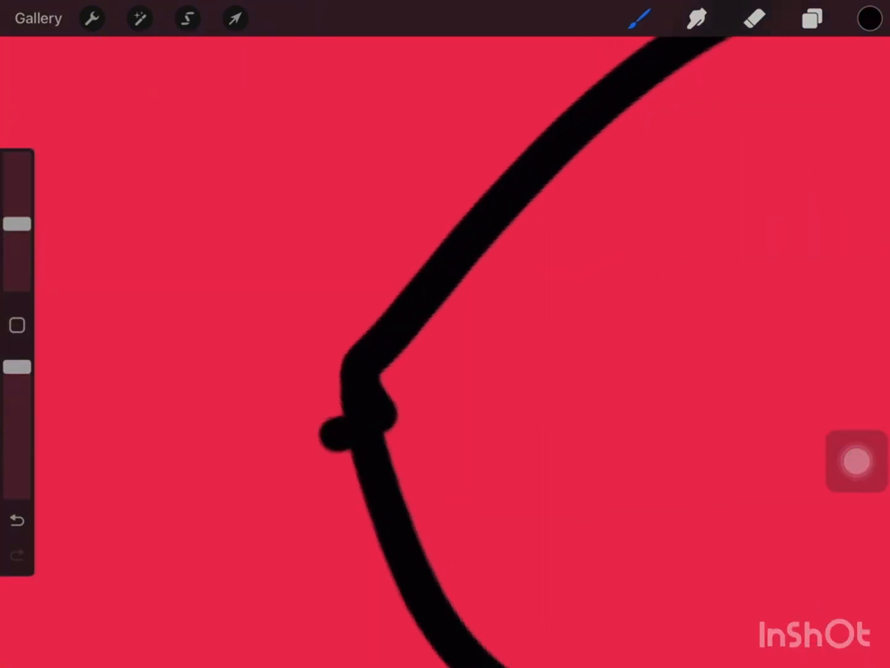
click(17, 519)
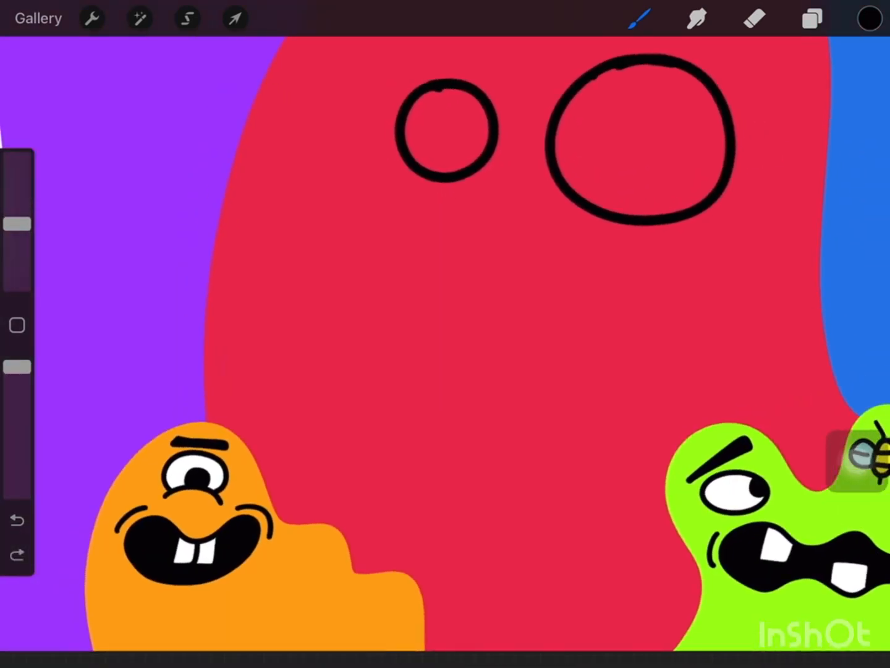
- Draw a black rounded trapezoid mouth outline under the eyes, undoing a stroke to redo it
drag(405, 265, 664, 291)
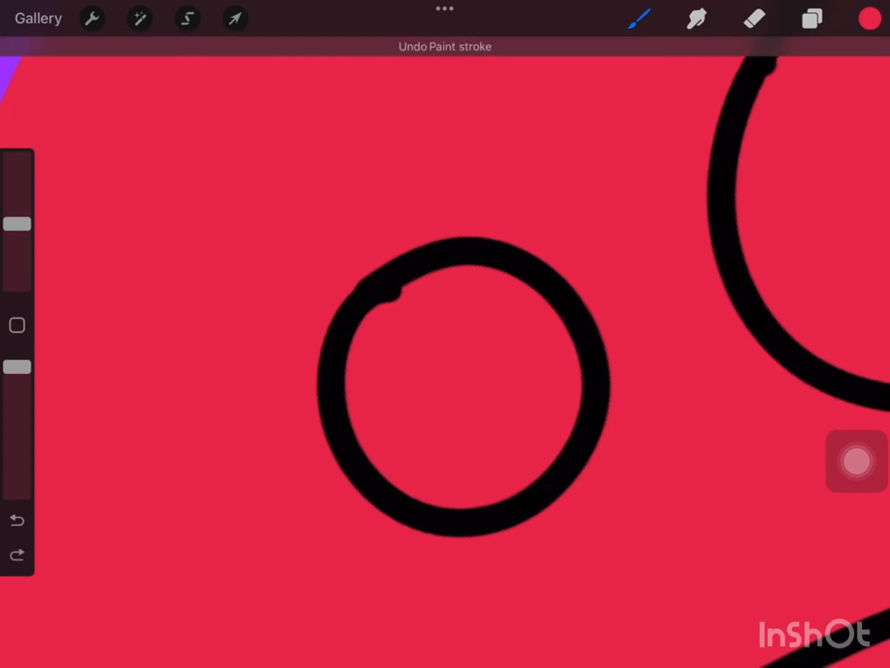
click(17, 520)
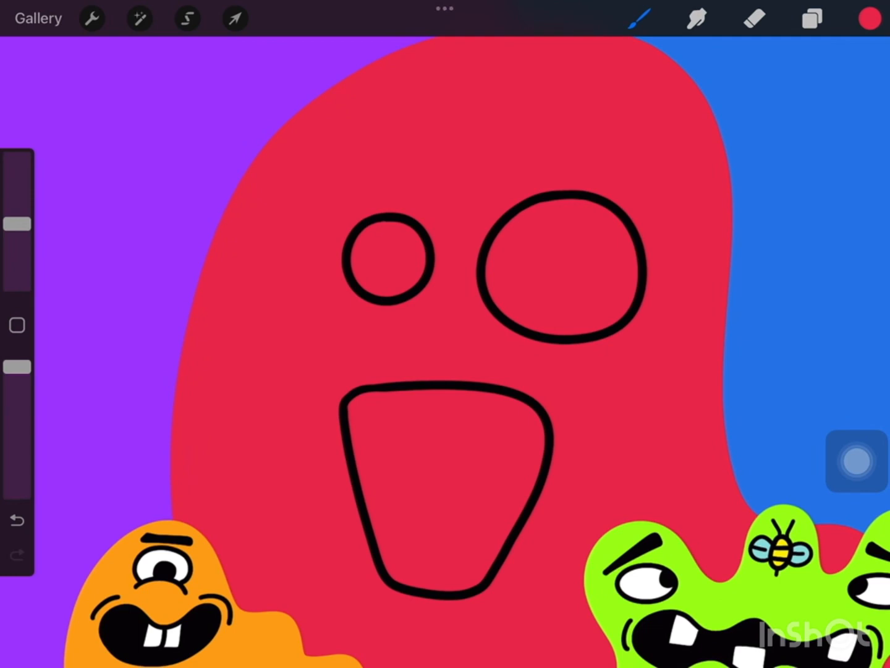
- Switch to black and draw the lower and upper teeth lines inside the mouth
click(869, 18)
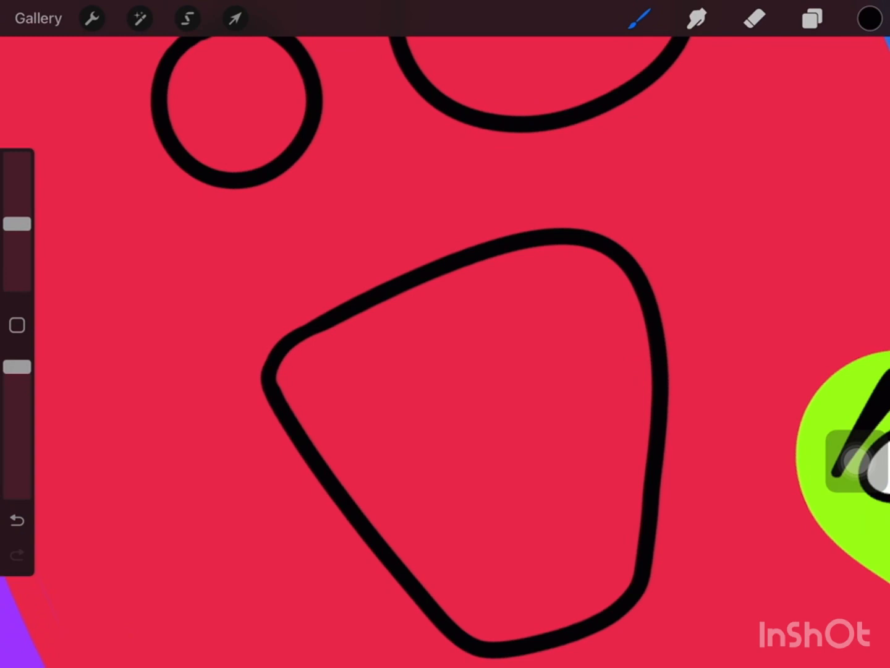
drag(445, 612, 599, 559)
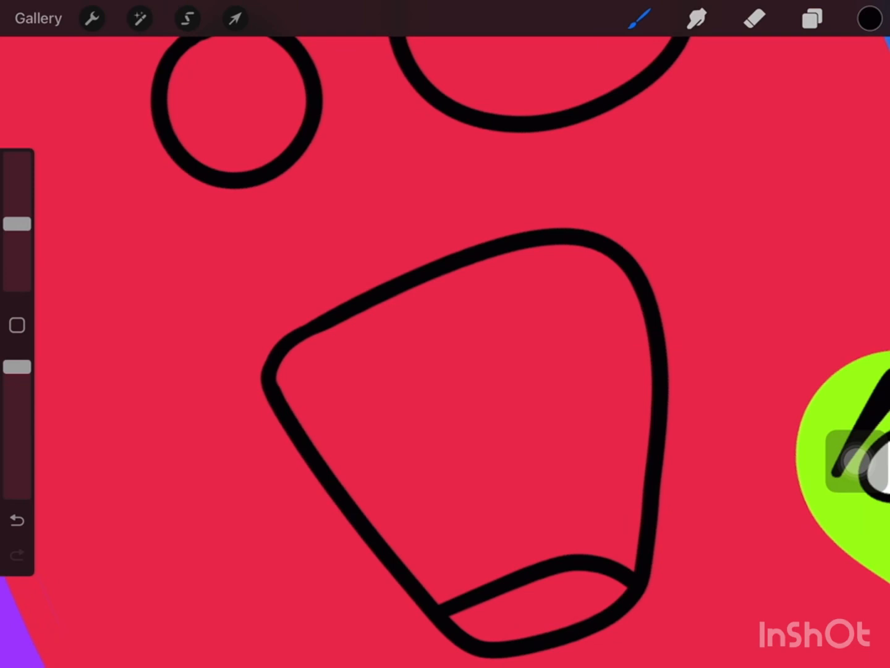
drag(294, 408, 572, 297)
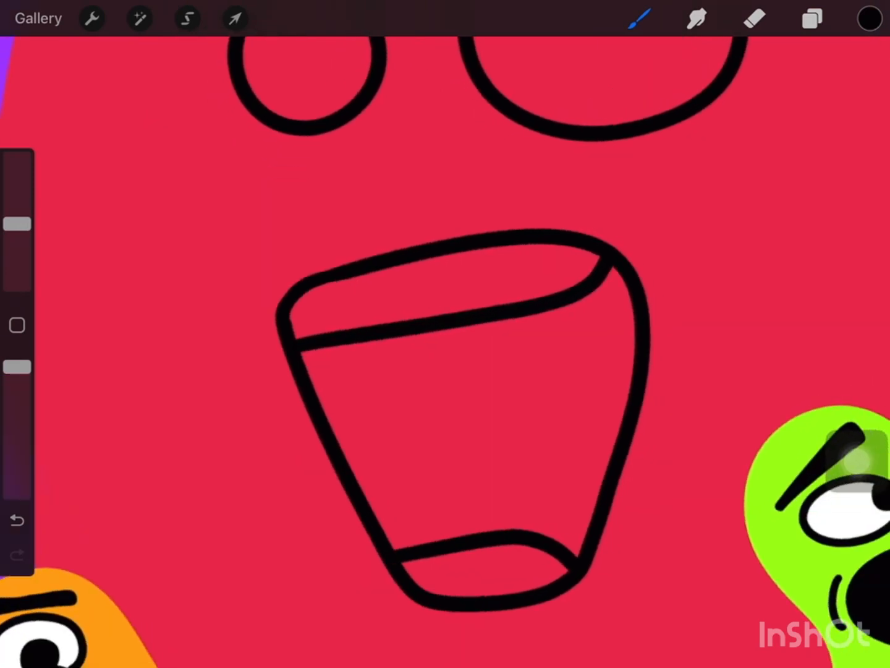
- Undo the last stroke and switch to erasing from the Layers panel
click(868, 17)
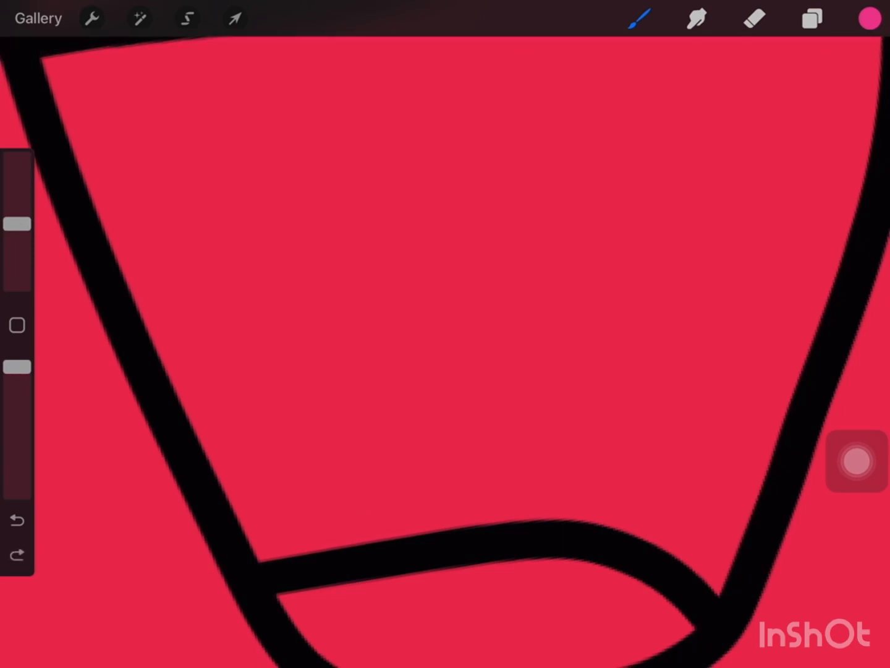
click(15, 519)
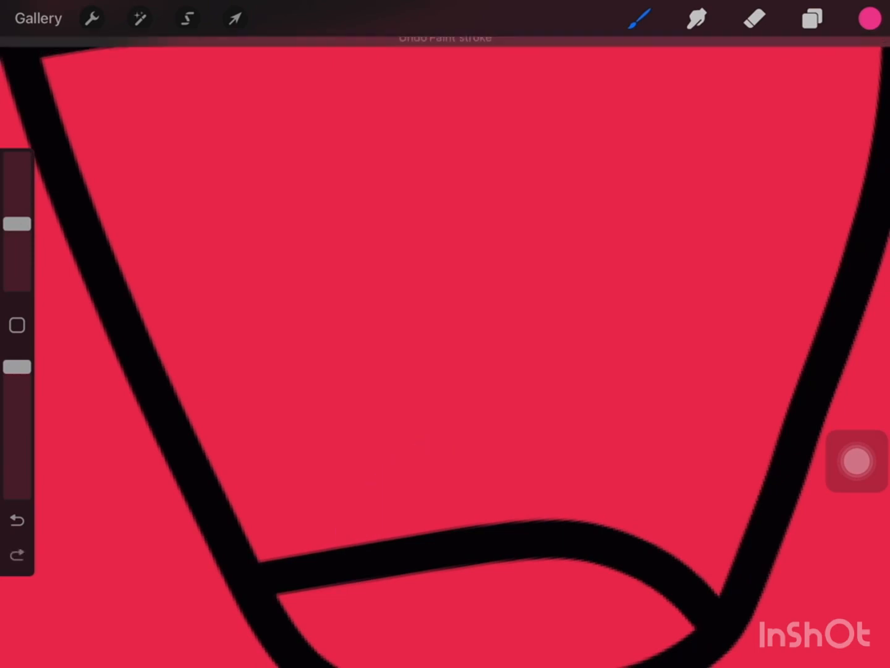
click(811, 18)
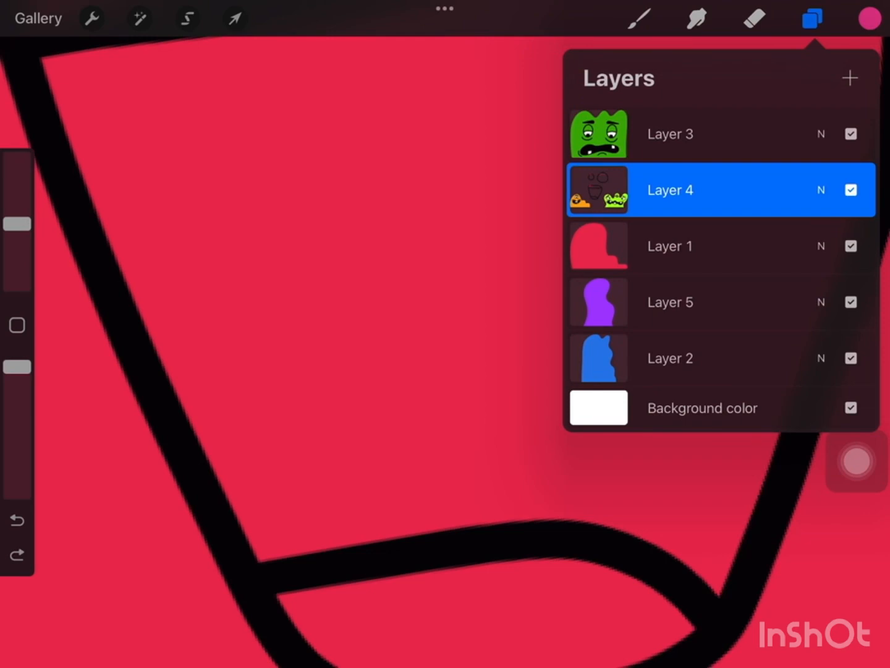
click(669, 190)
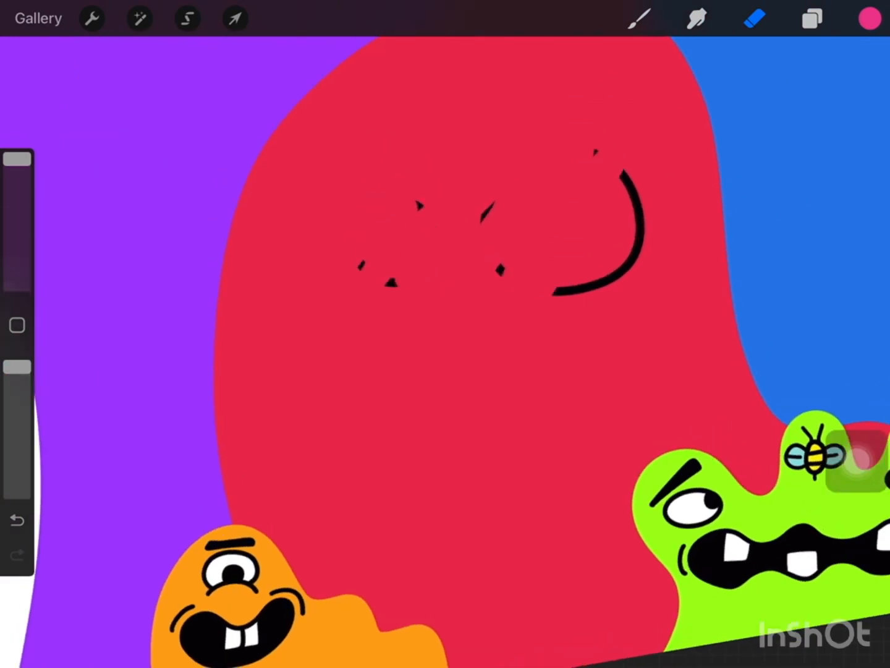
- Erase the right eye's remaining arc and specks on Layer 4
click(752, 19)
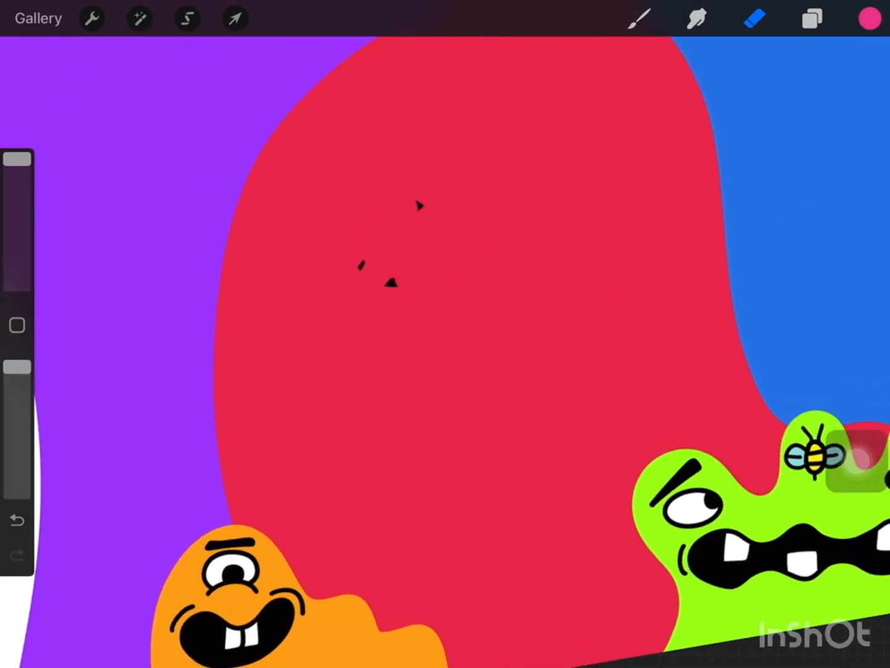